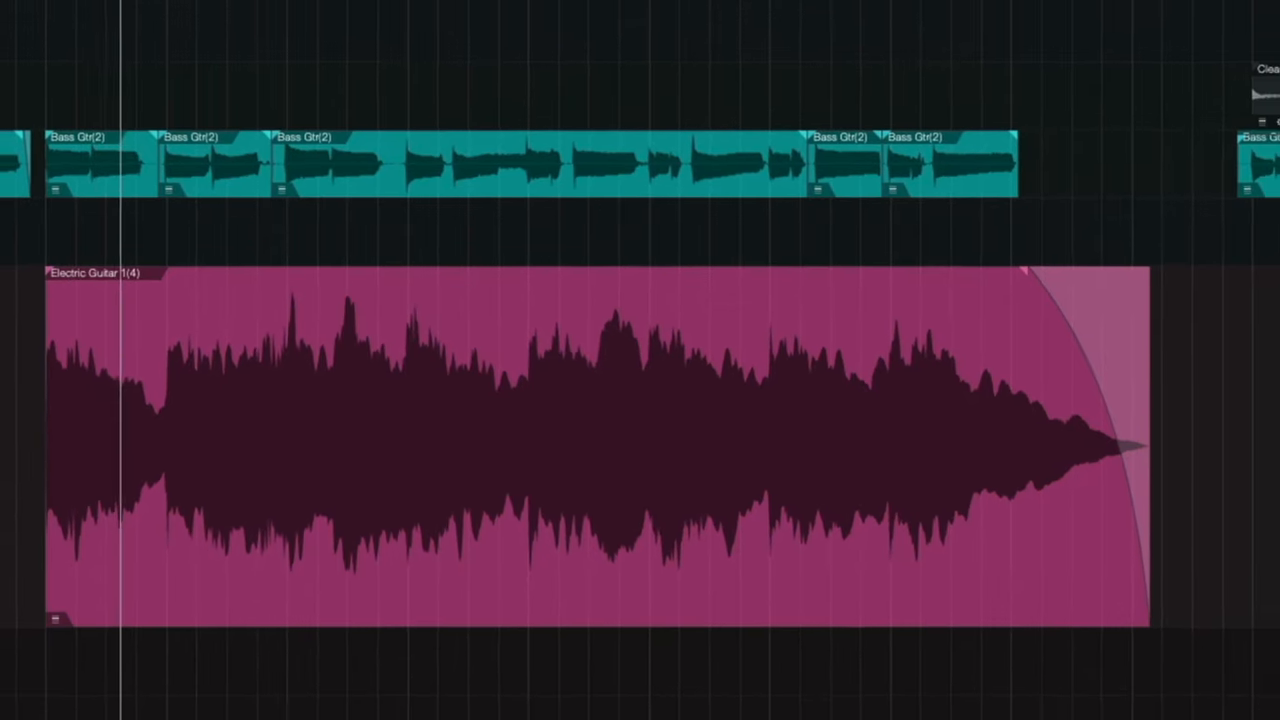
# Scroll the mixer to show Electric Guitar 1's Compressor insert and its settings
pyautogui.hscroll(3)
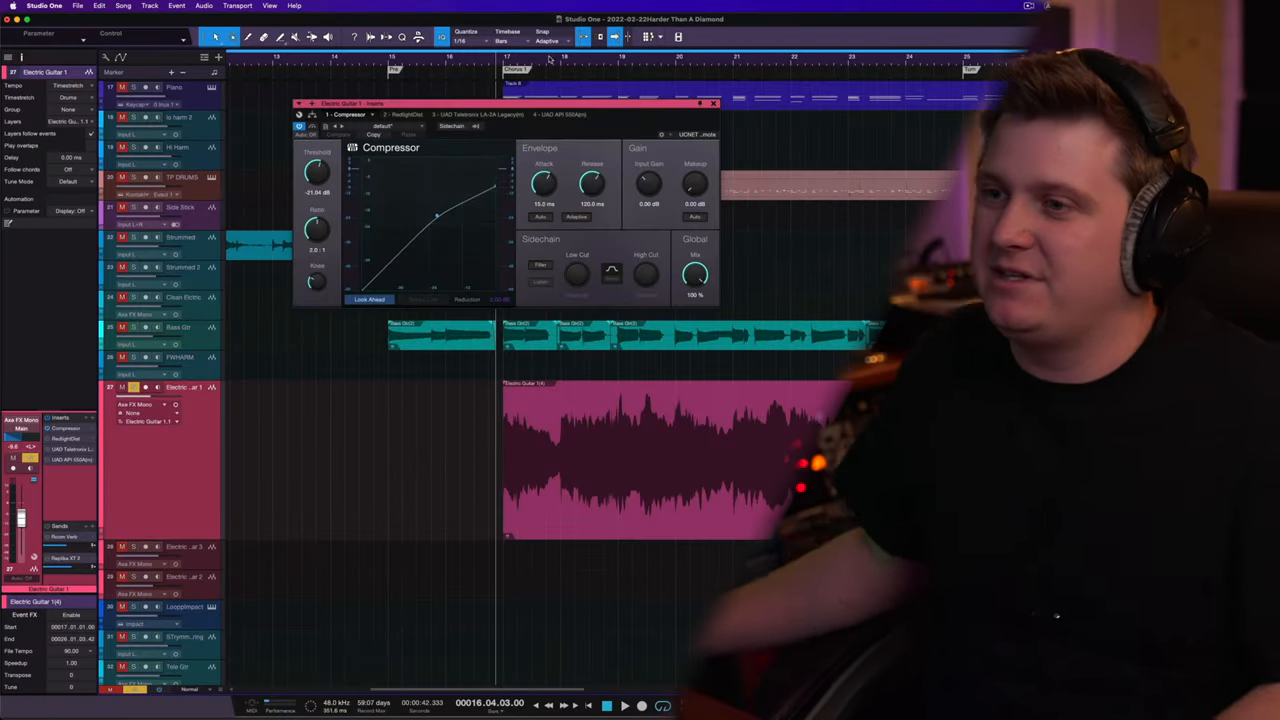
# Switch the Inserts window to the 2 - RedlightDist distortion
pyautogui.click(623, 705)
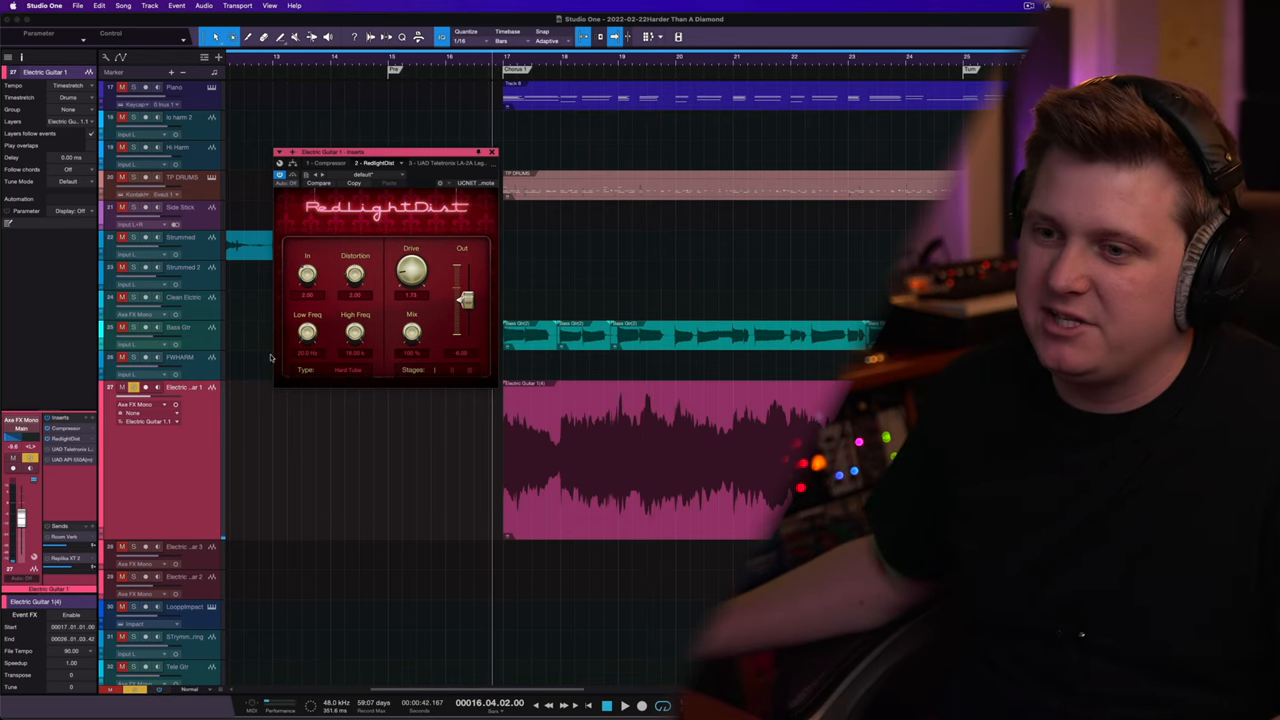
# Lower the RedlightDist drive from 1.73 to 1.34
pyautogui.click(623, 706)
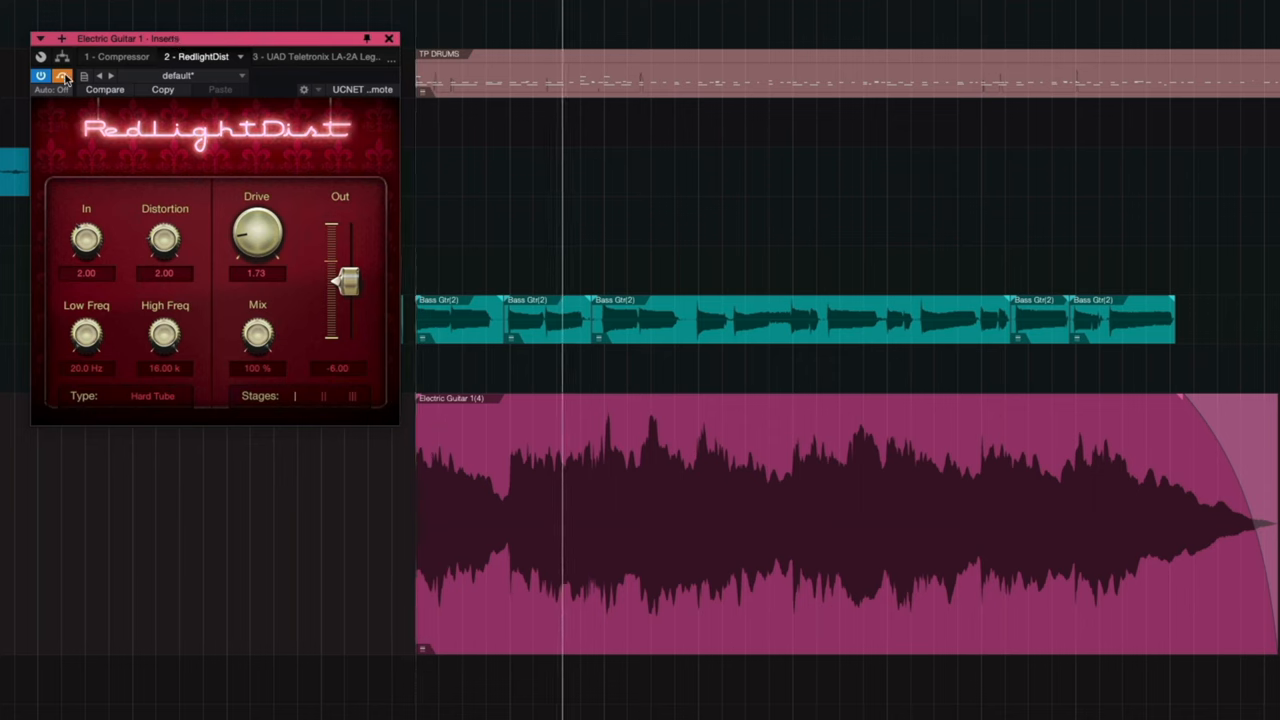
pyautogui.moveTo(62, 77)
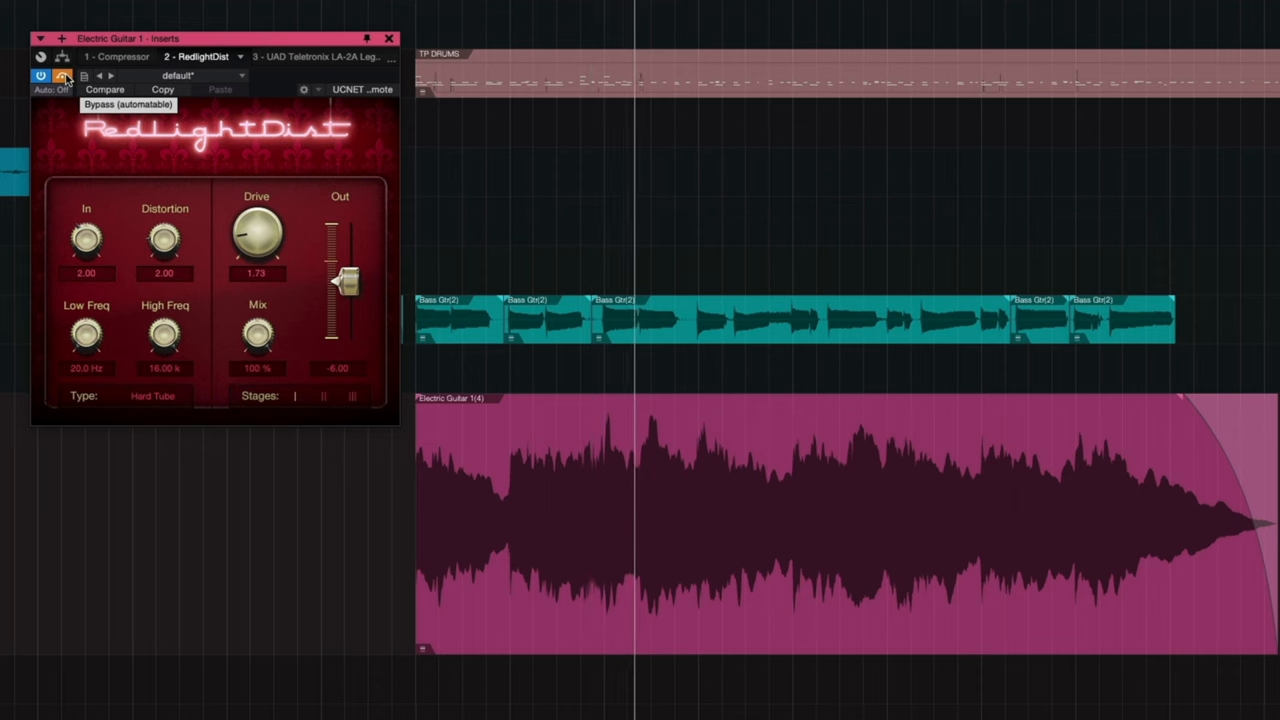
pyautogui.moveTo(257, 235); pyautogui.dragTo(260, 250)
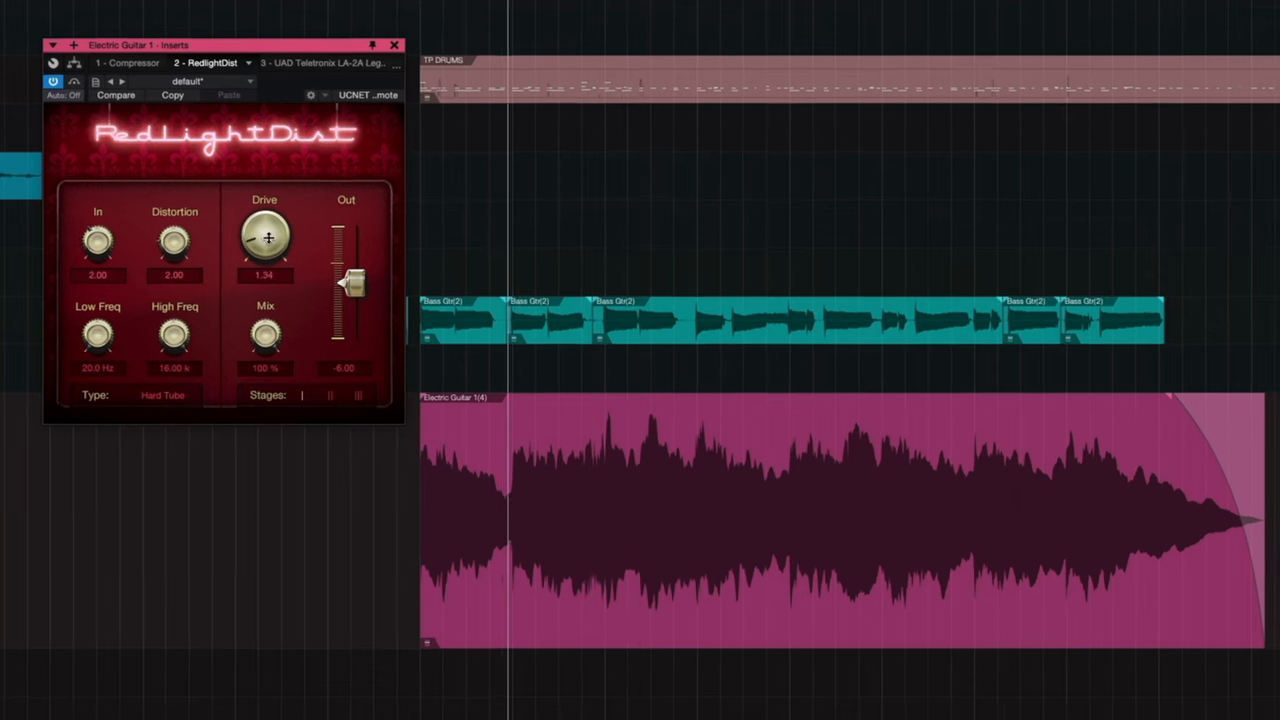
pyautogui.moveTo(265, 235); pyautogui.dragTo(268, 245)
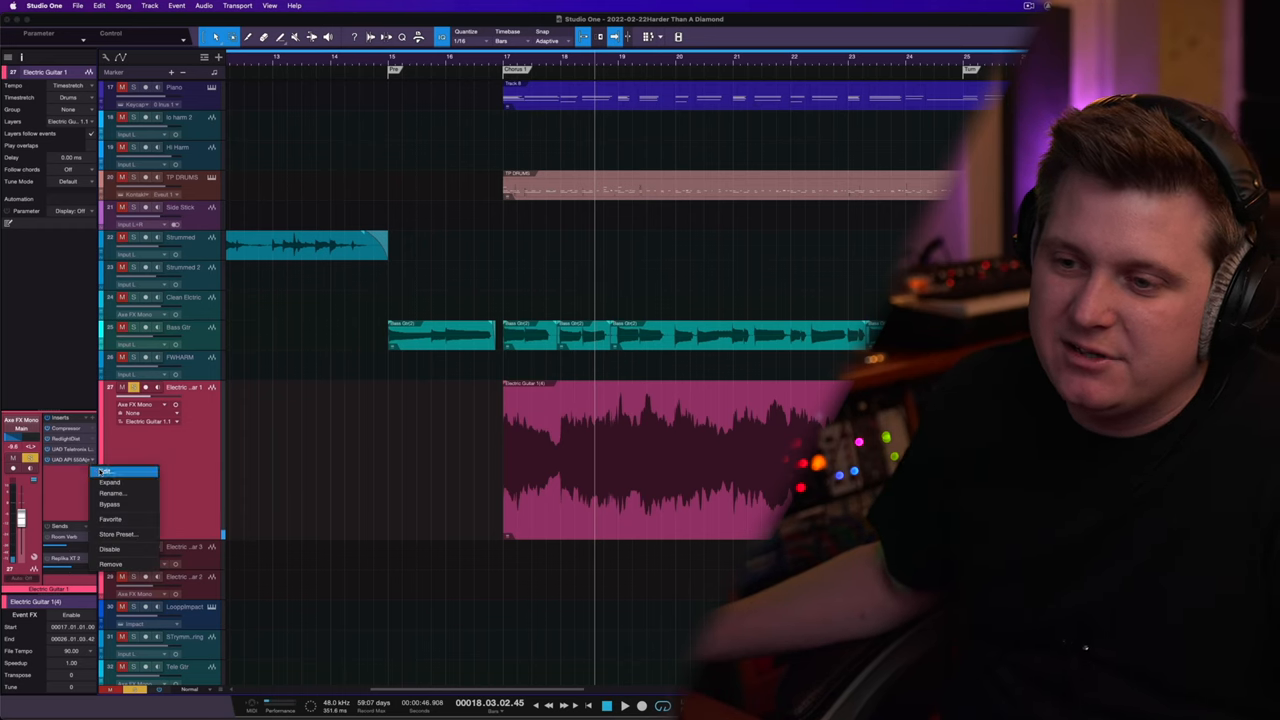
# Choose Edit to open the UAD API 550A EQ window
pyautogui.click(108, 471)
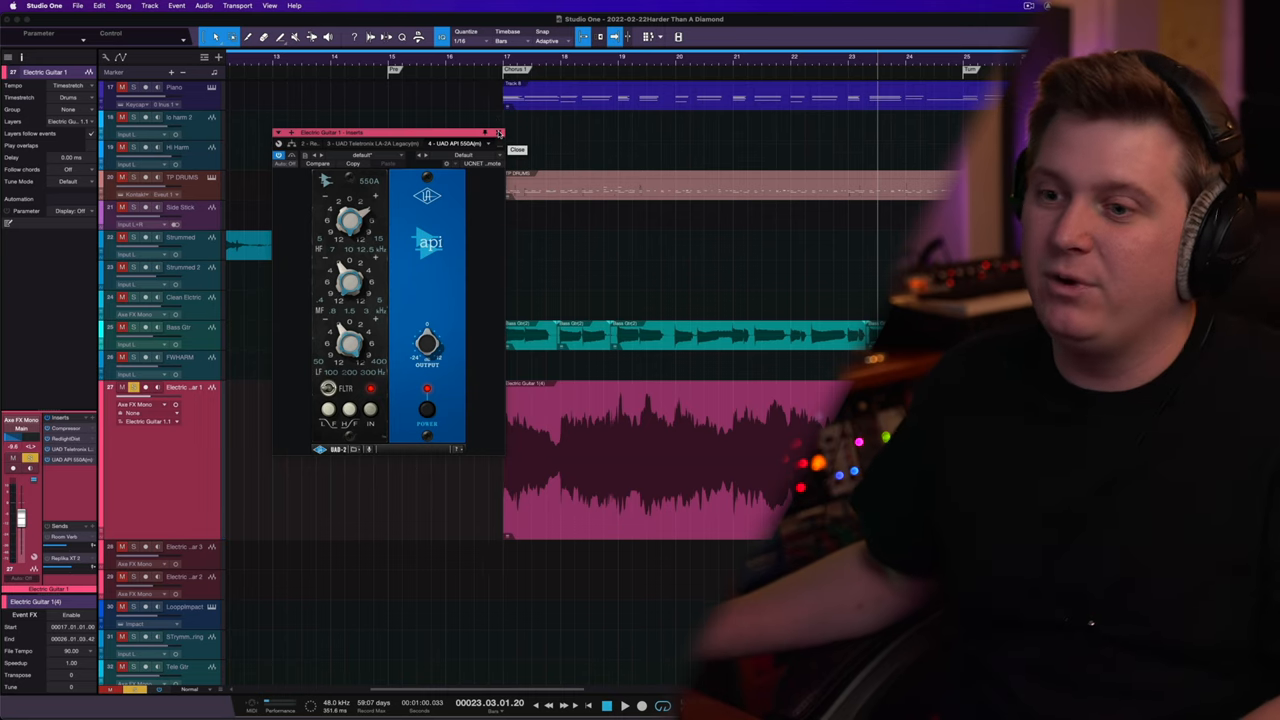
# Close the API 550A EQ window
pyautogui.click(517, 149)
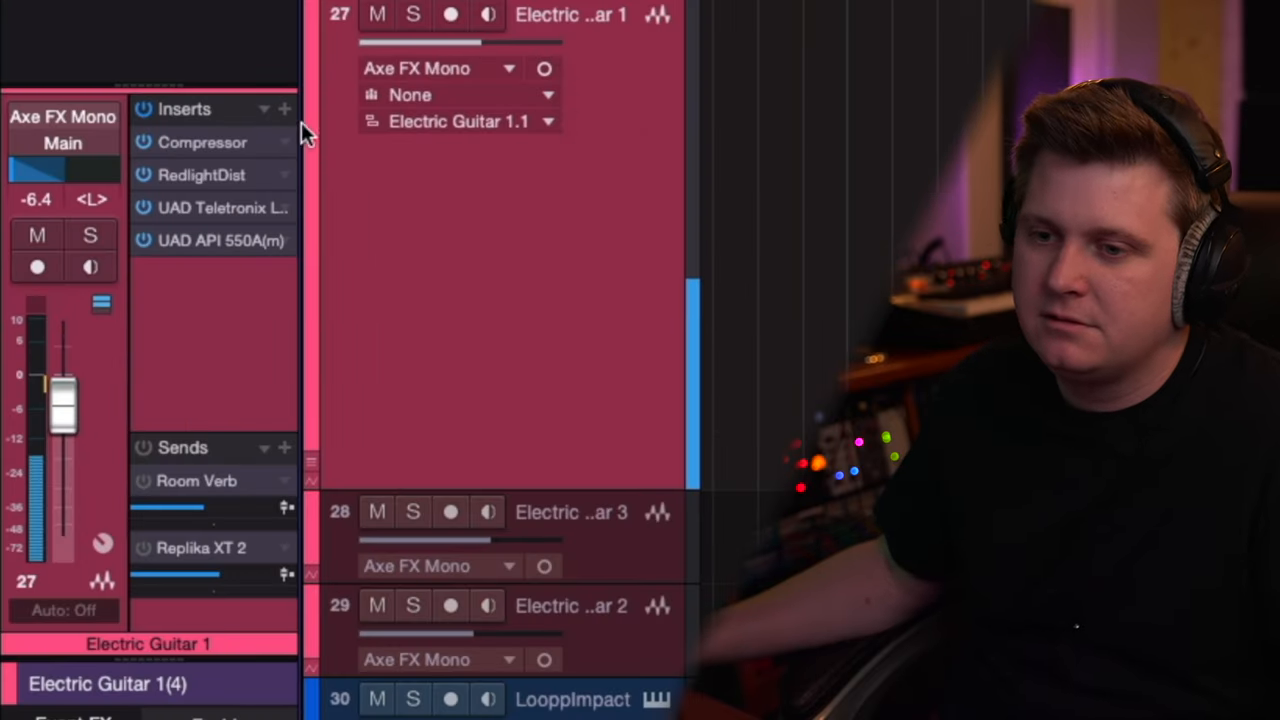
pyautogui.moveTo(145, 115)
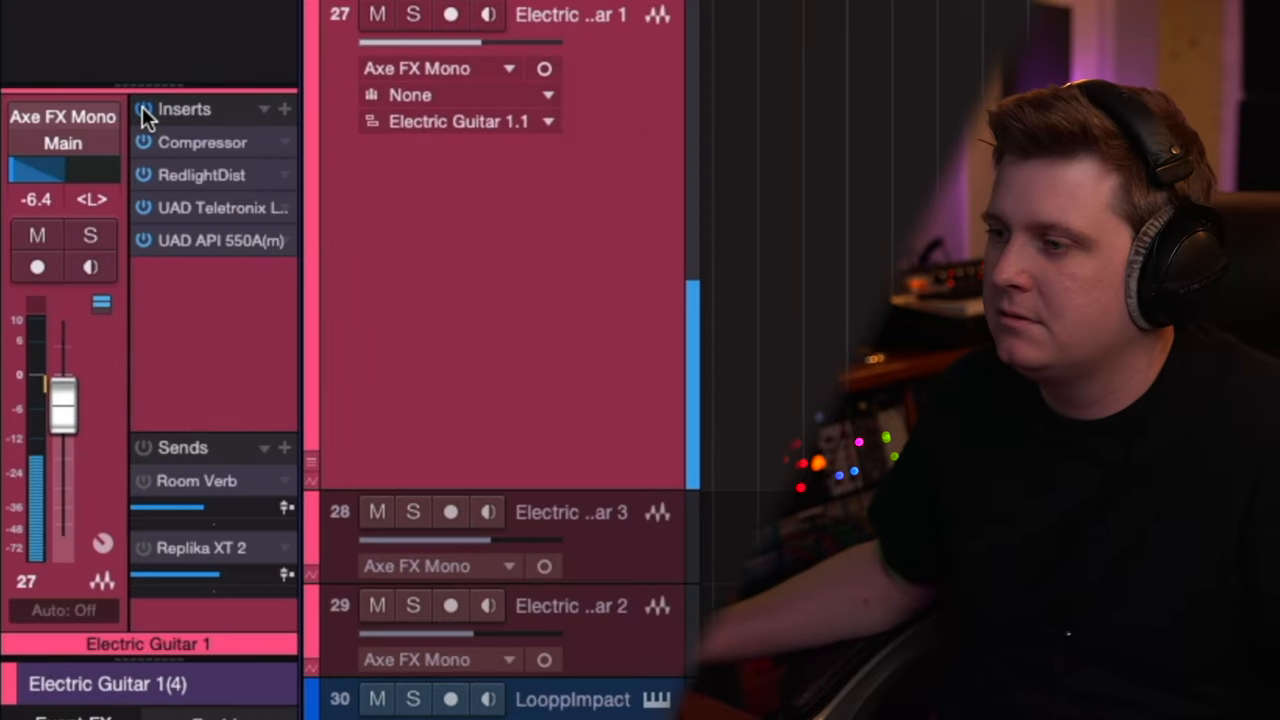
pyautogui.moveTo(143, 109)
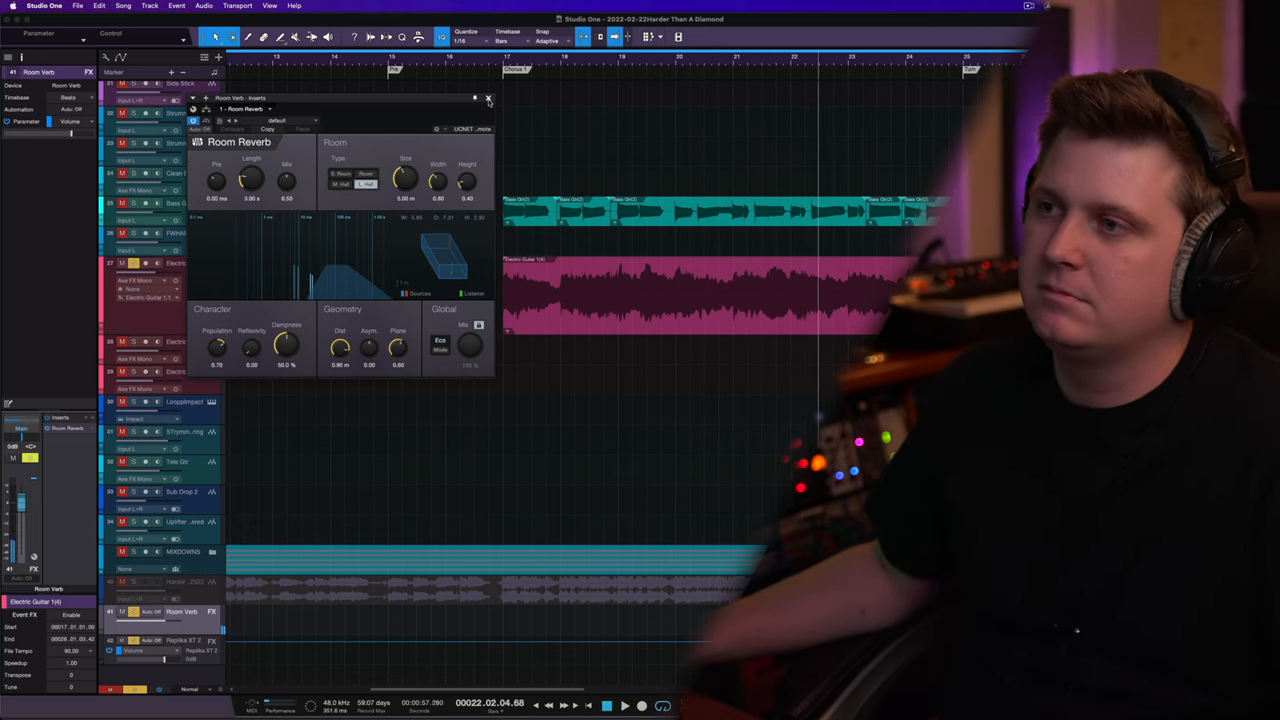
pyautogui.moveTo(489, 98)
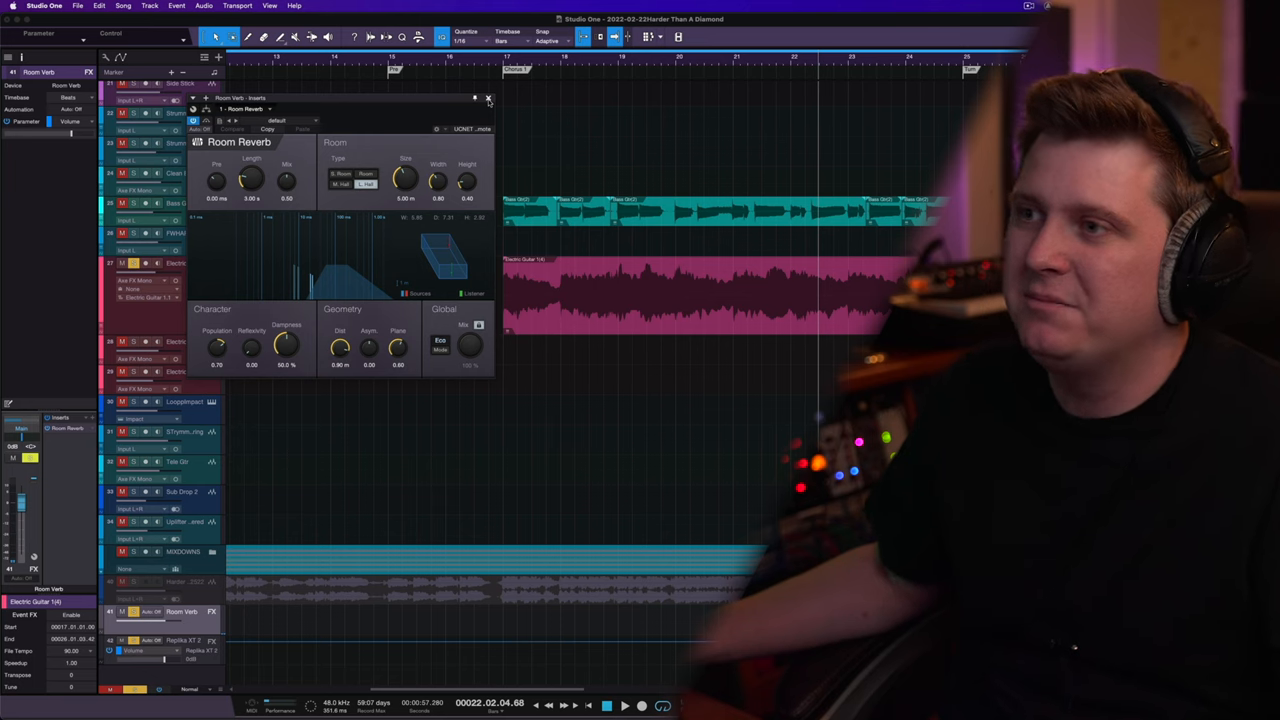
# Close the Room Reverb window after inspecting it
pyautogui.click(489, 98)
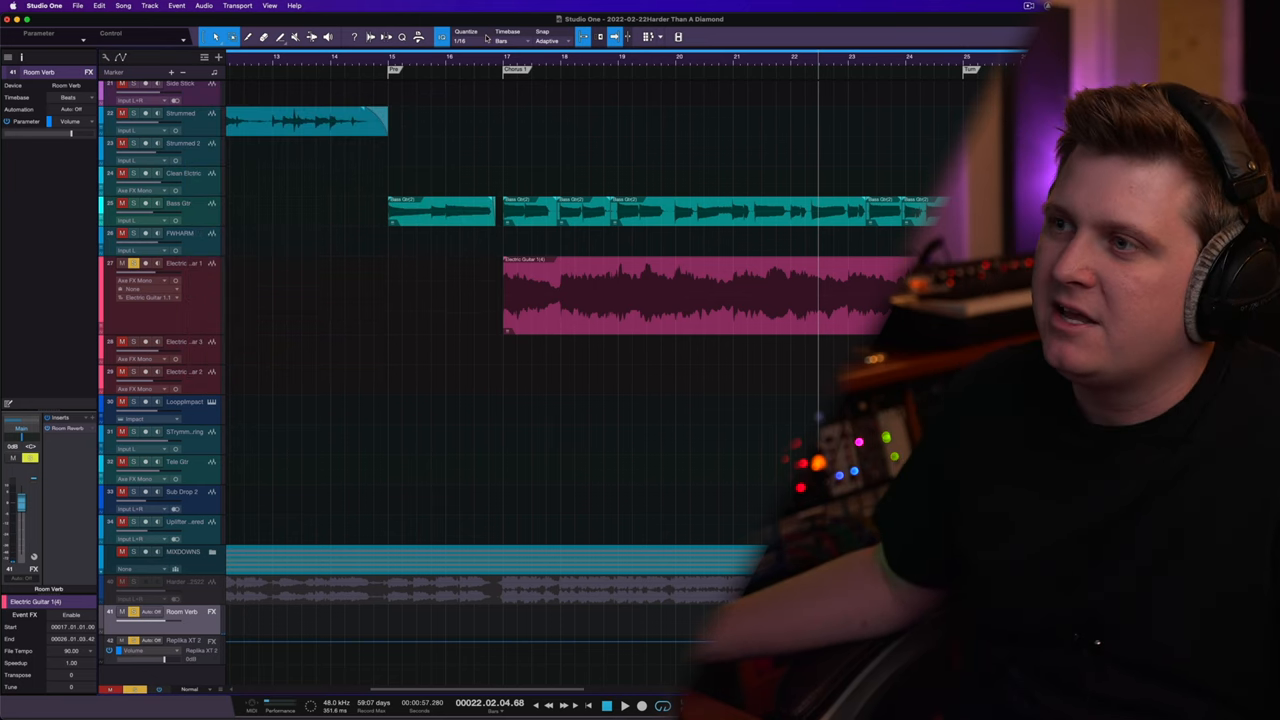
# Select the Electric Guitar 1 track to bring up its API 550A EQ
pyautogui.click(183, 263)
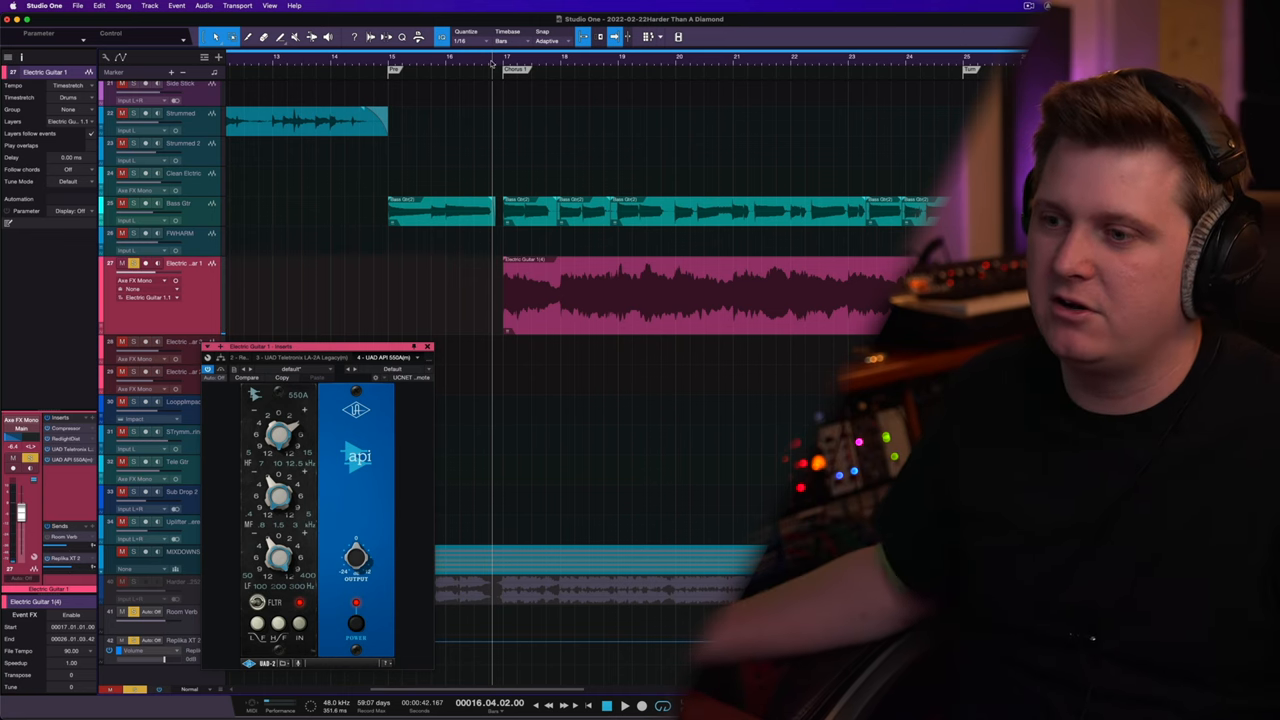
# Close the API EQ window, leaving the Replika XT 2 send at -9.3
pyautogui.click(623, 705)
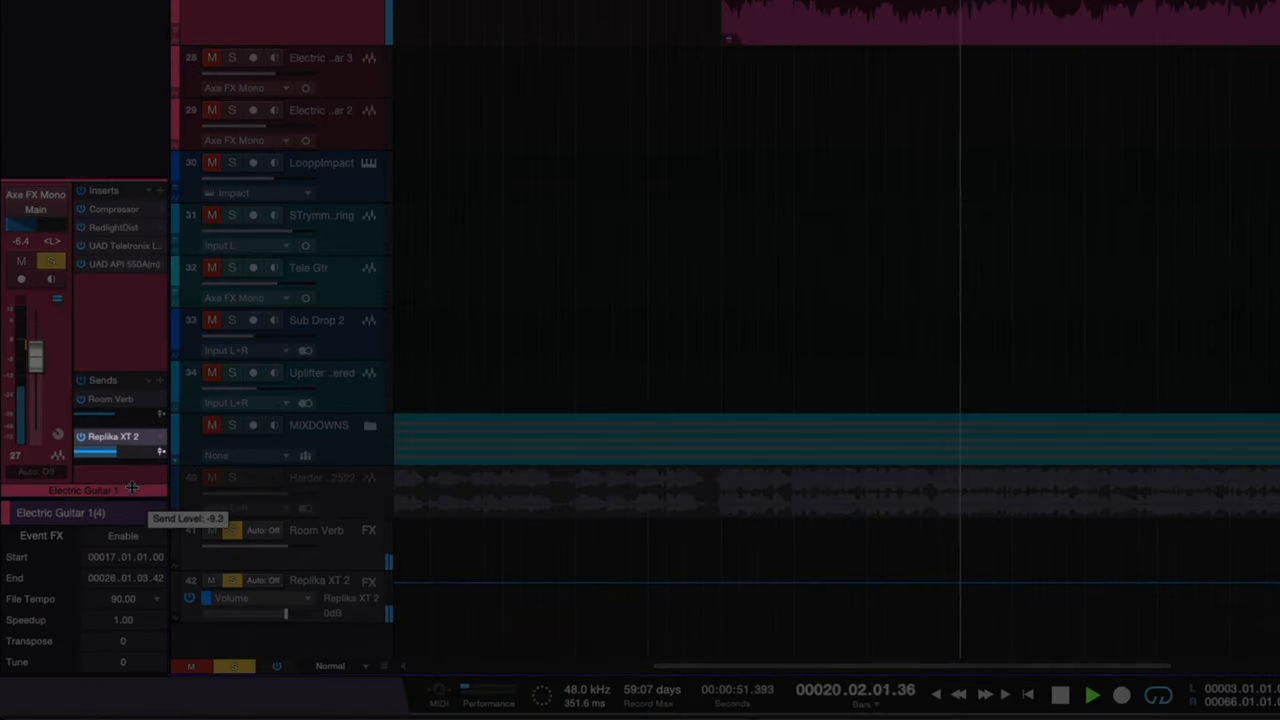
# Pan the Replika XT 2 delay return hard right
pyautogui.moveTo(100, 452); pyautogui.dragTo(95, 453)
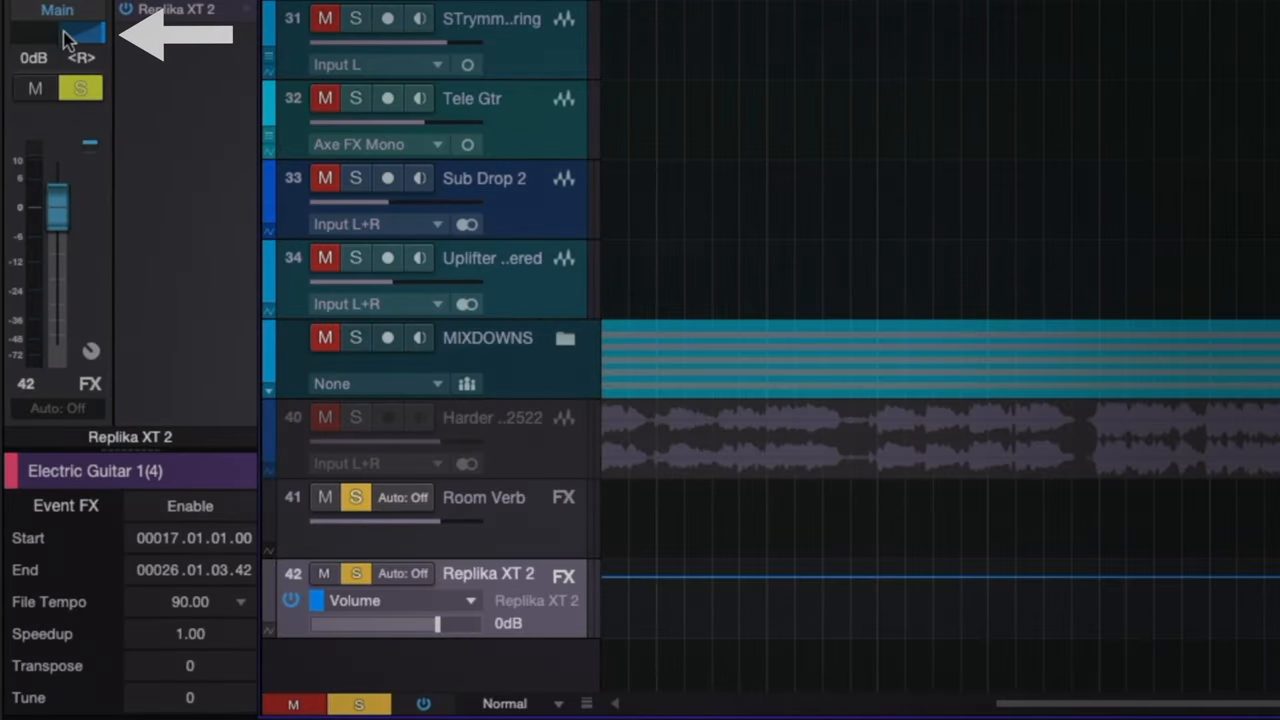
pyautogui.moveTo(270, 45)
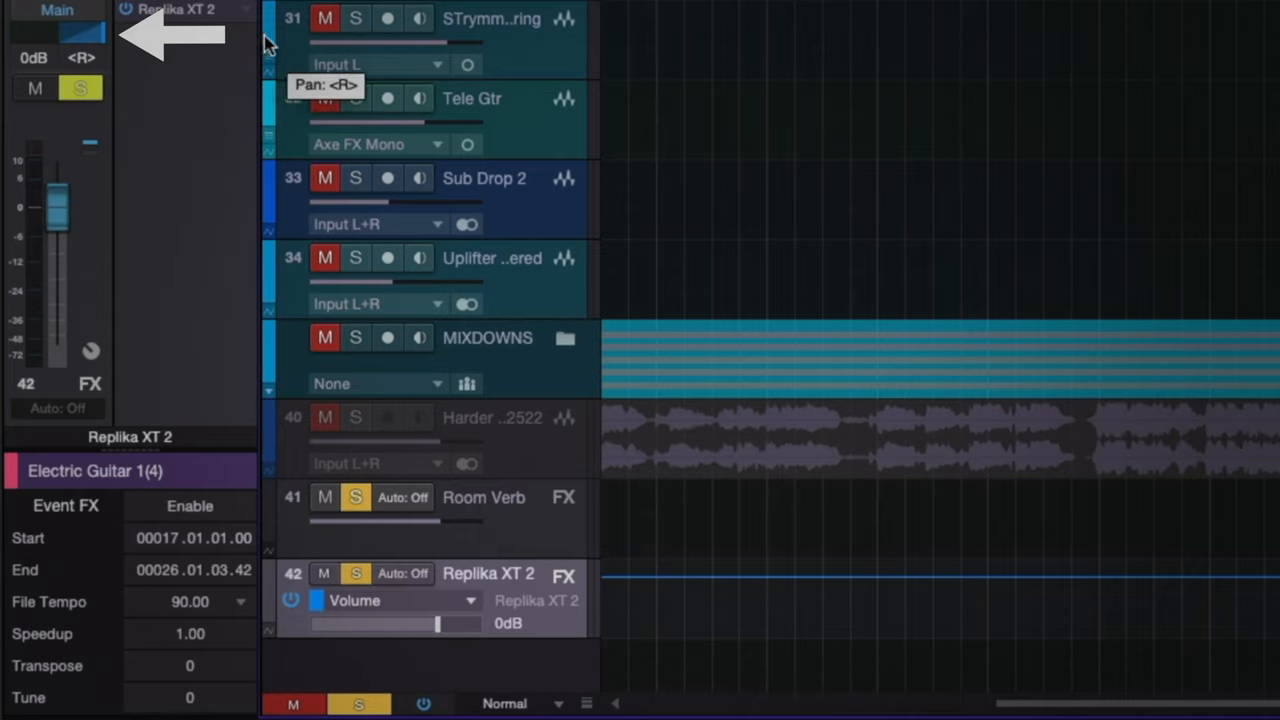